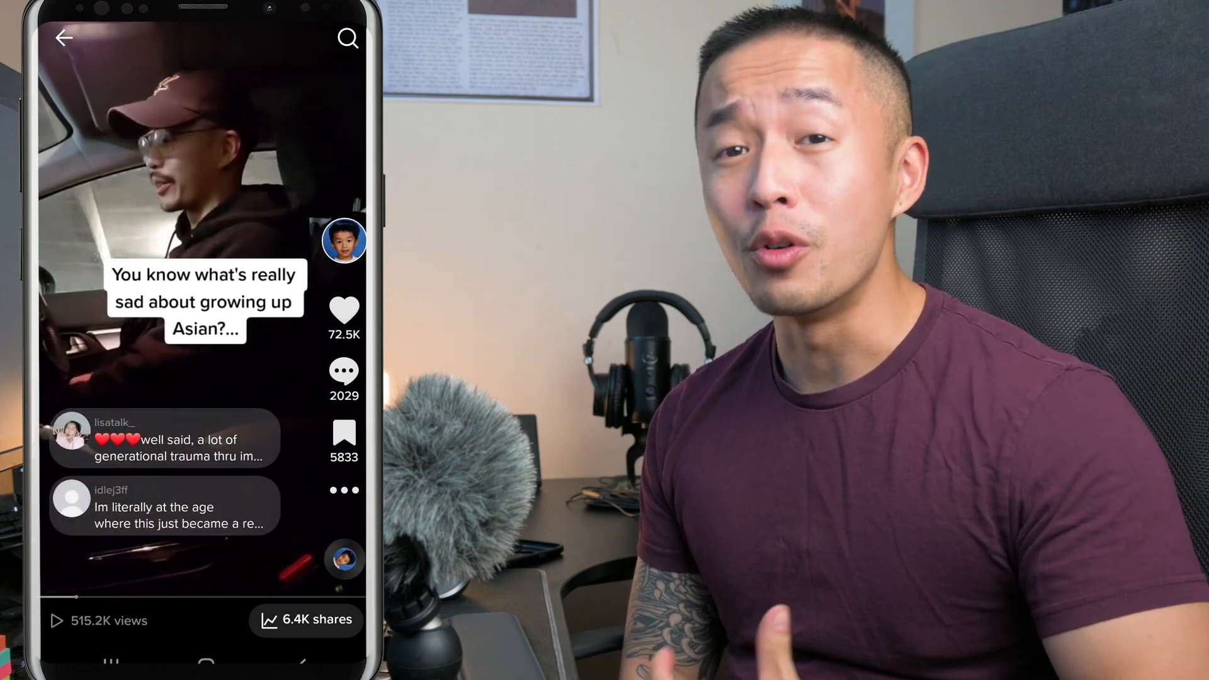
Bring up the TikTok clip's timeline context menu to replace it with an After Effects composition.
{"action": "scroll", "scroll_direction": "up", "scroll_amount": 3}
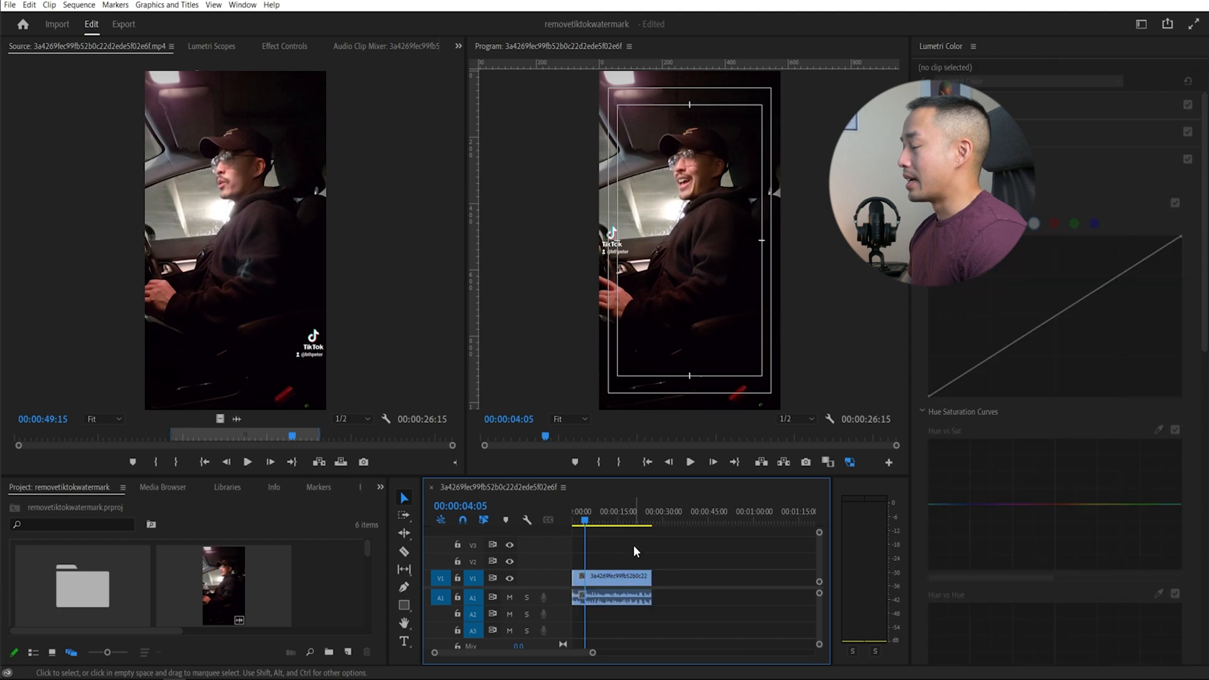
{"action": "right_click", "coordinate": [611, 594]}
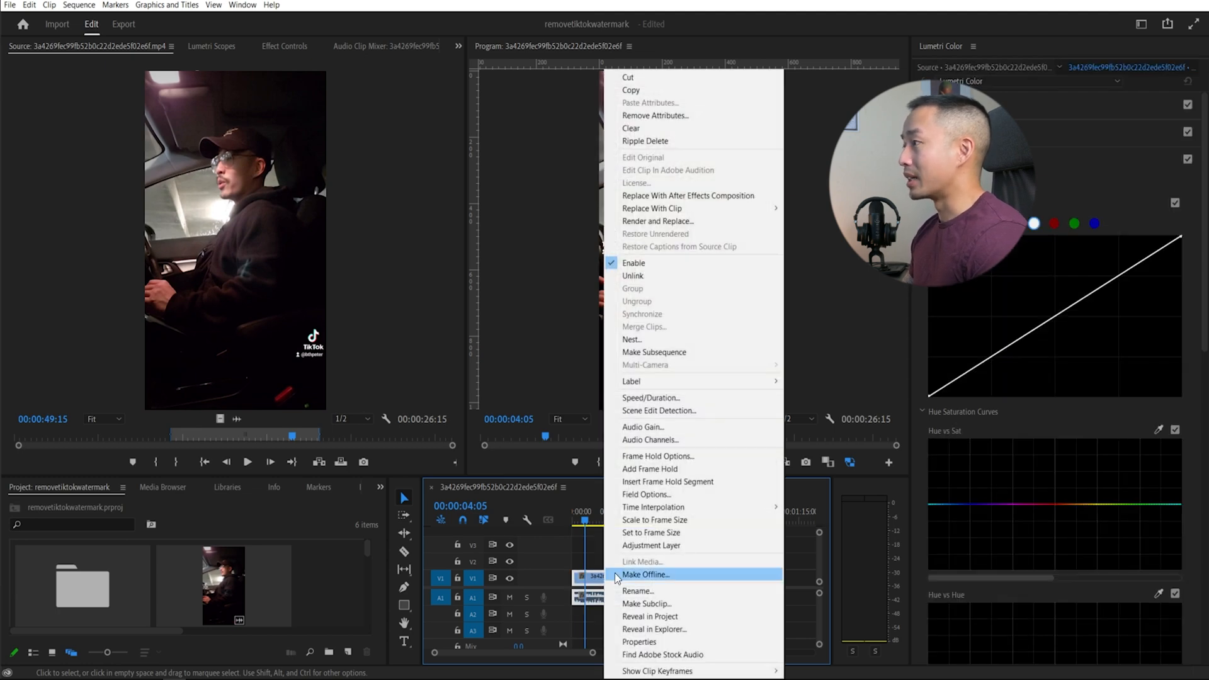
{"action": "mouse_move", "coordinate": [690, 195]}
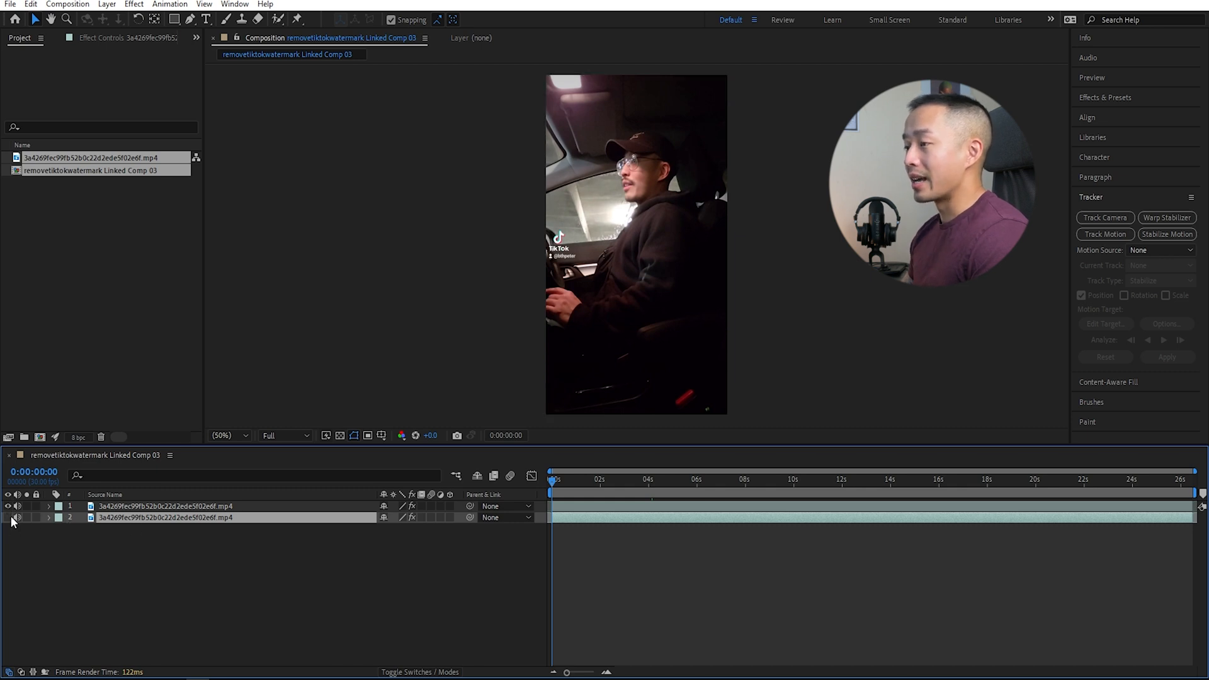
Hide the lower video copy, select the masked top layer, and generate a content-aware fill layer.
{"action": "left_click", "coordinate": [165, 506]}
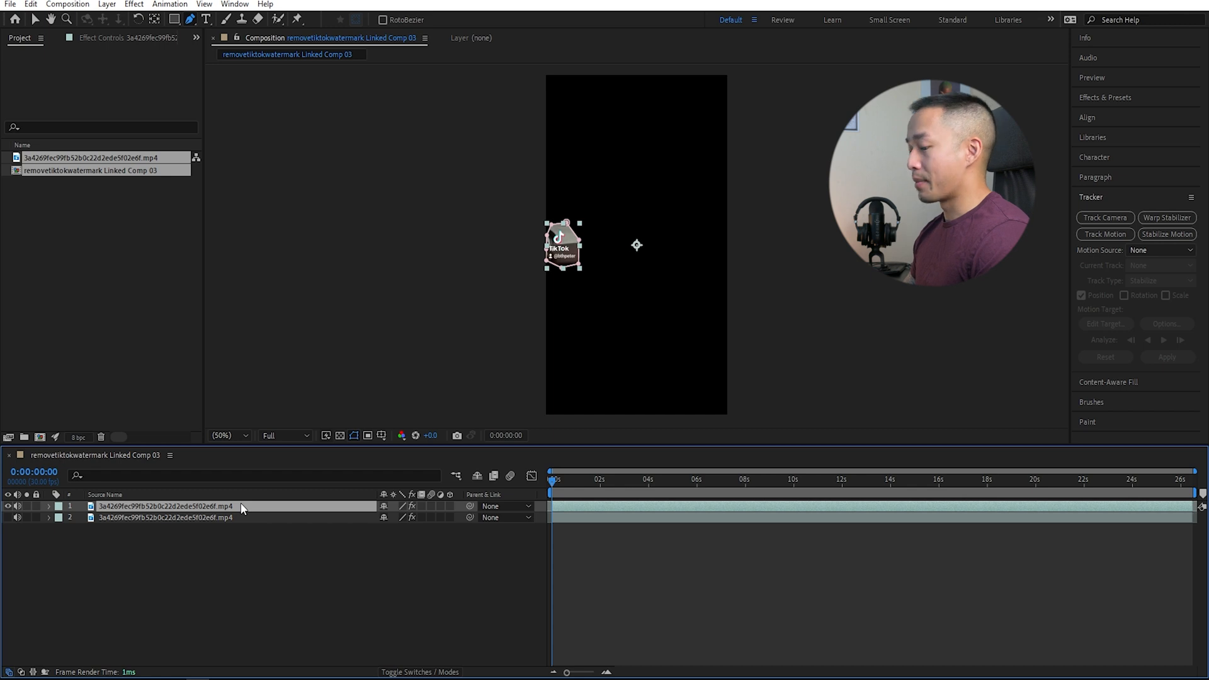
{"action": "left_click", "coordinate": [429, 518]}
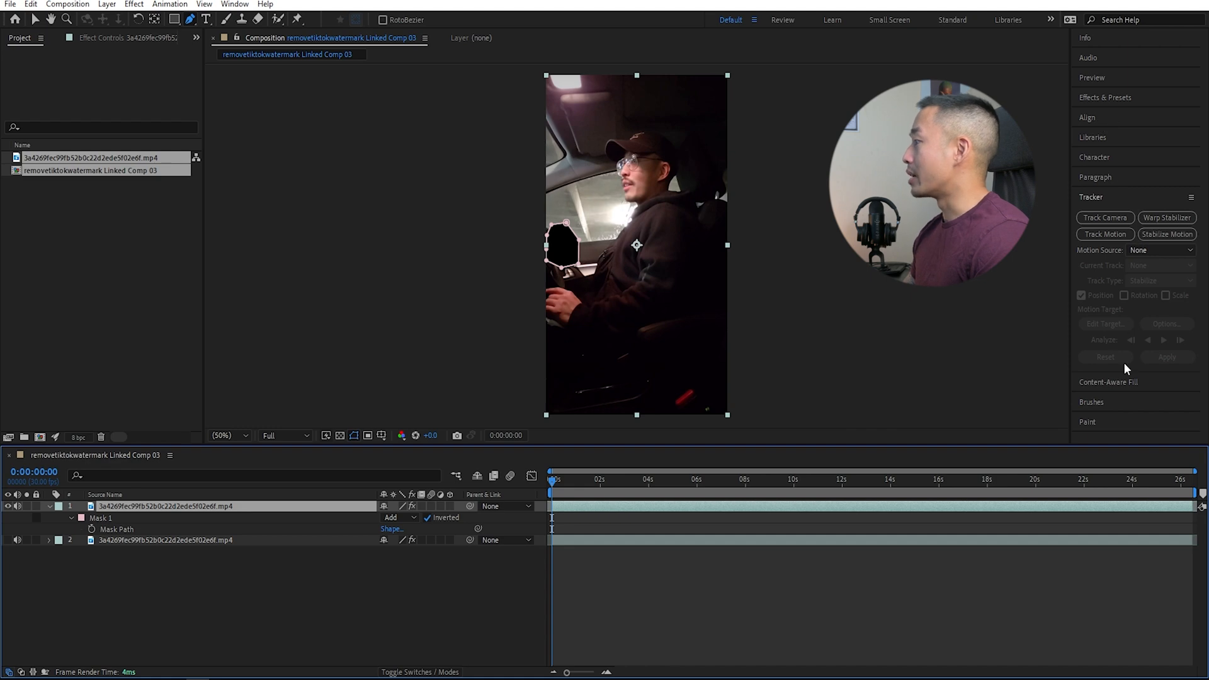
{"action": "left_click", "coordinate": [1109, 381]}
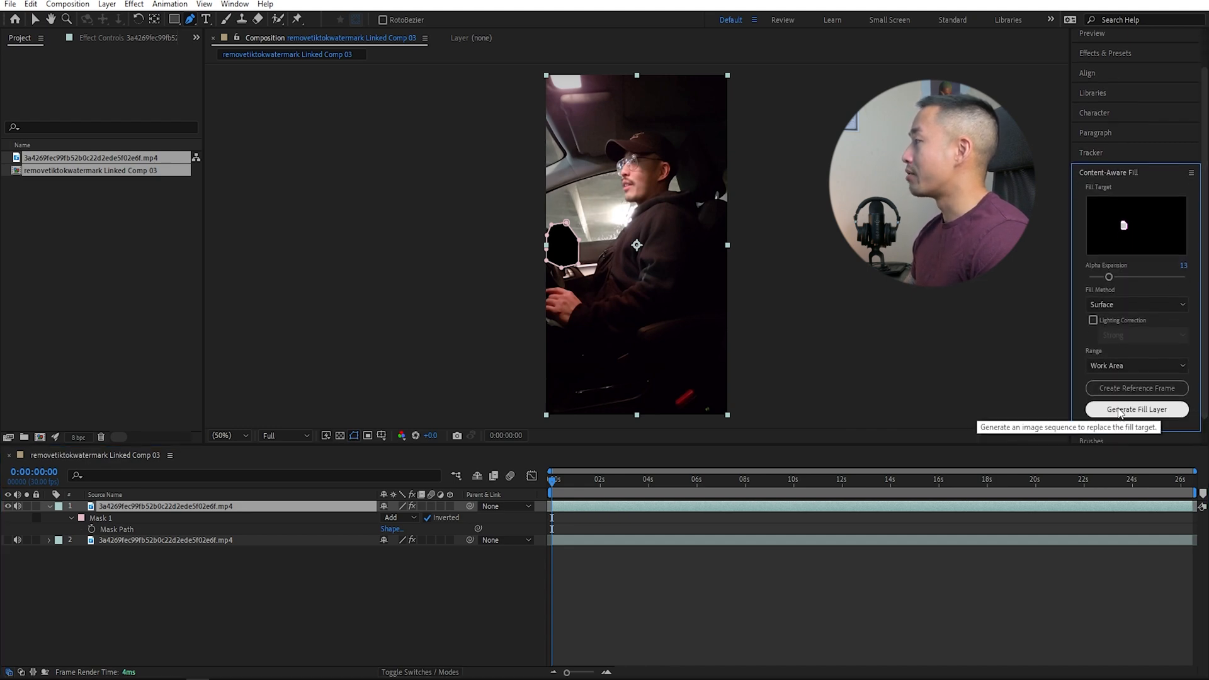
{"action": "left_click", "coordinate": [1136, 409]}
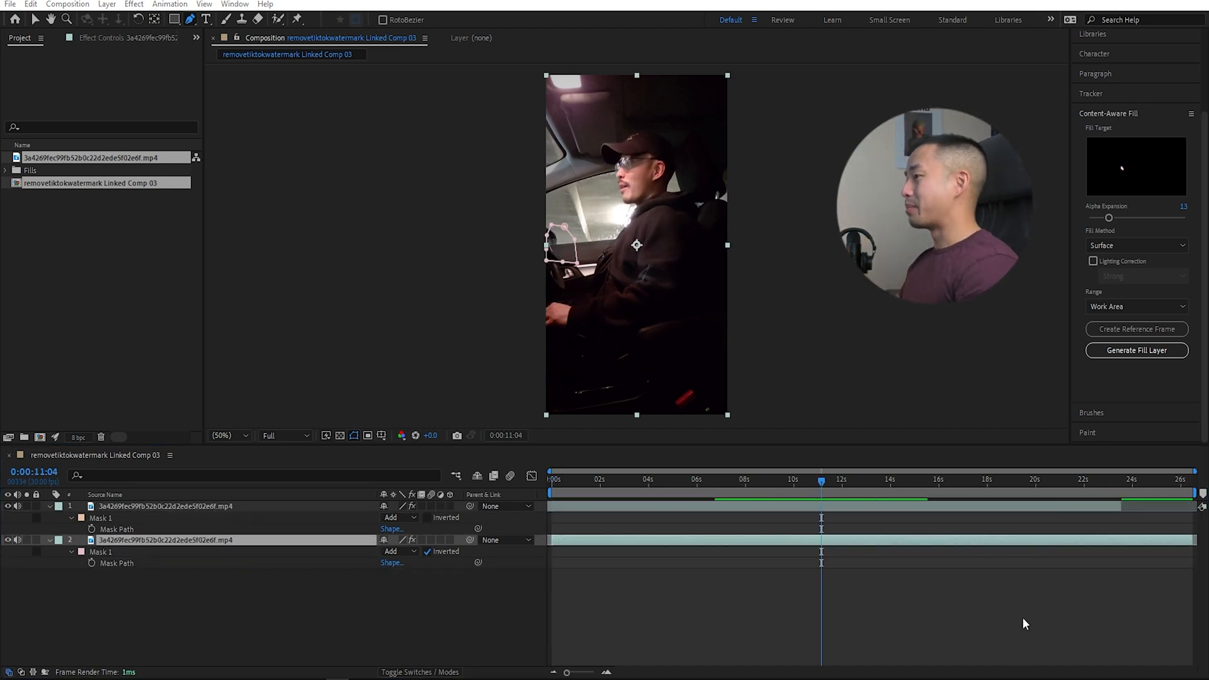
Scrub from the comp start to about 11 seconds, where the watermark moves lower right.
{"action": "left_click", "coordinate": [553, 480]}
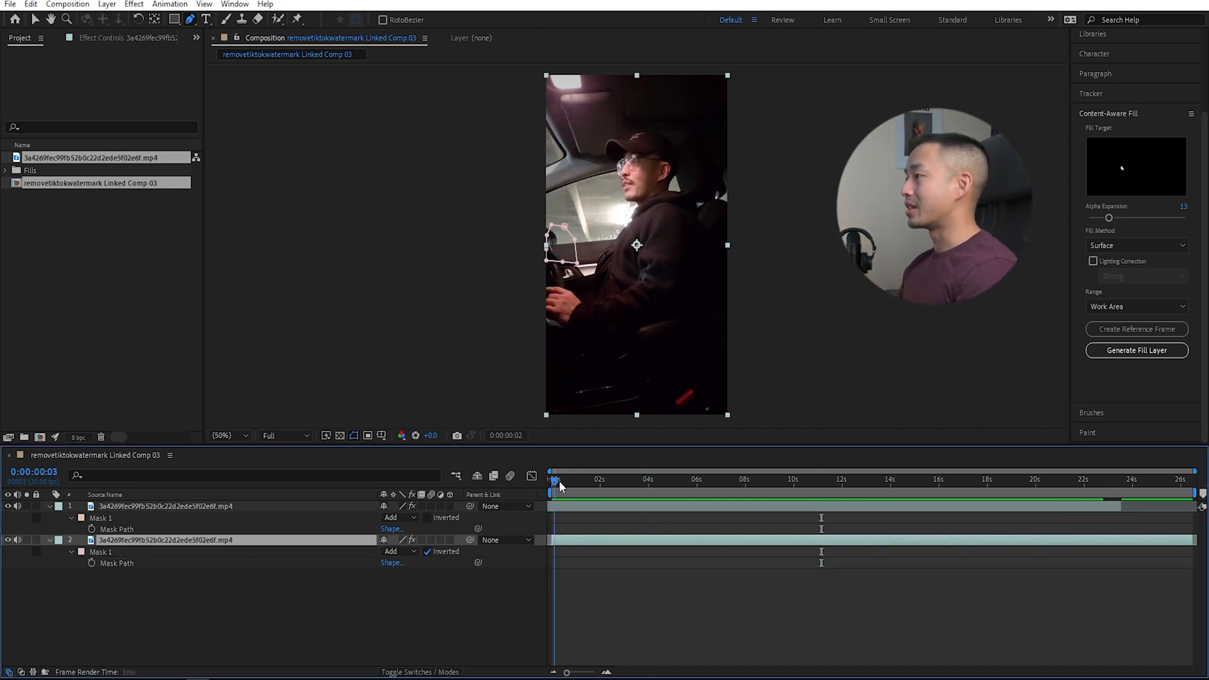
{"action": "left_click", "coordinate": [725, 480]}
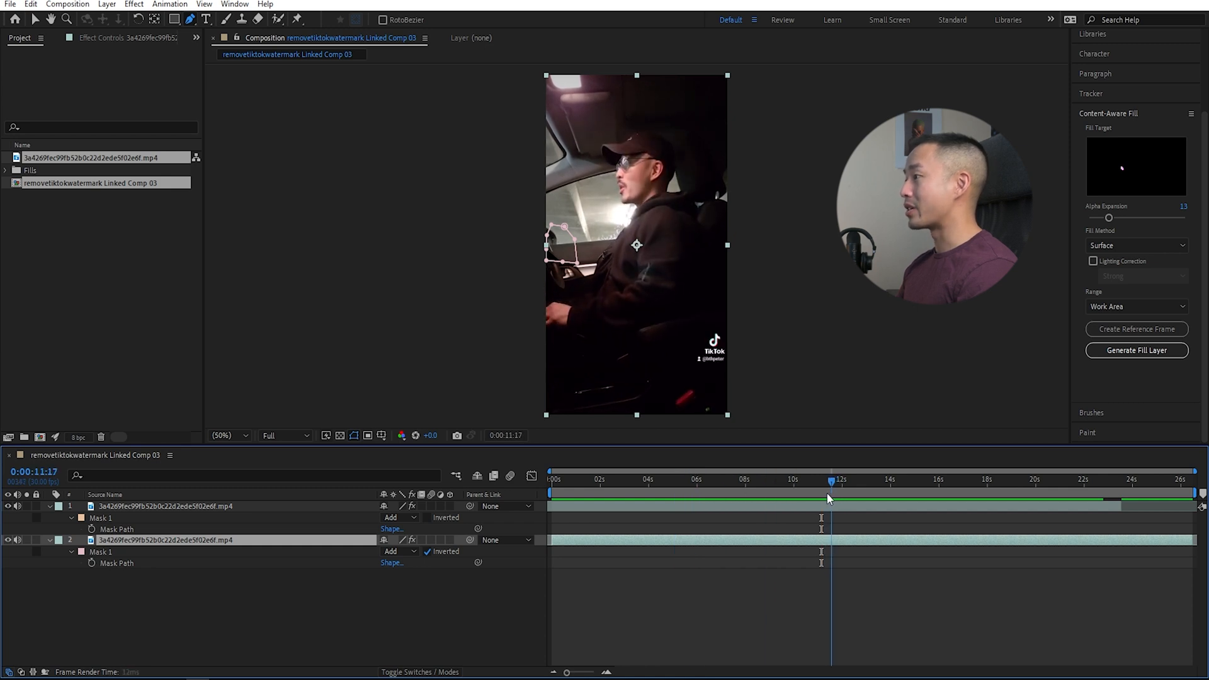
{"action": "left_click", "coordinate": [820, 499]}
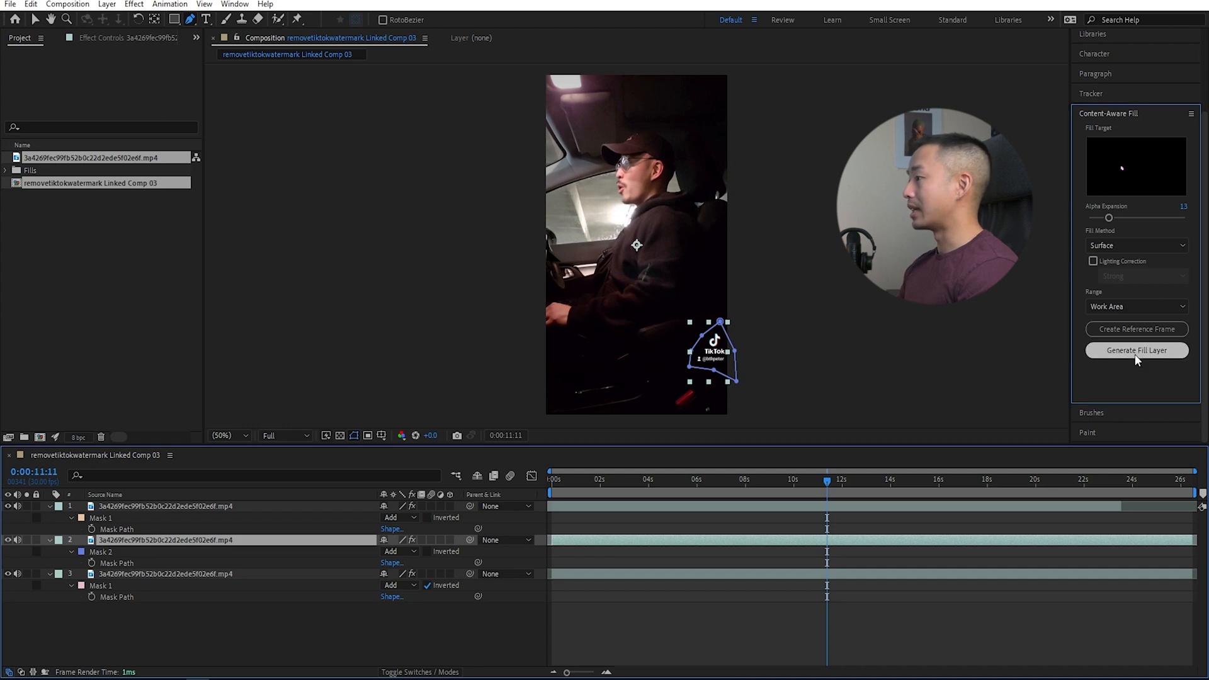
Generate the fill layer for the lower-right watermark and preview where the second fill begins.
{"action": "left_click", "coordinate": [1137, 351]}
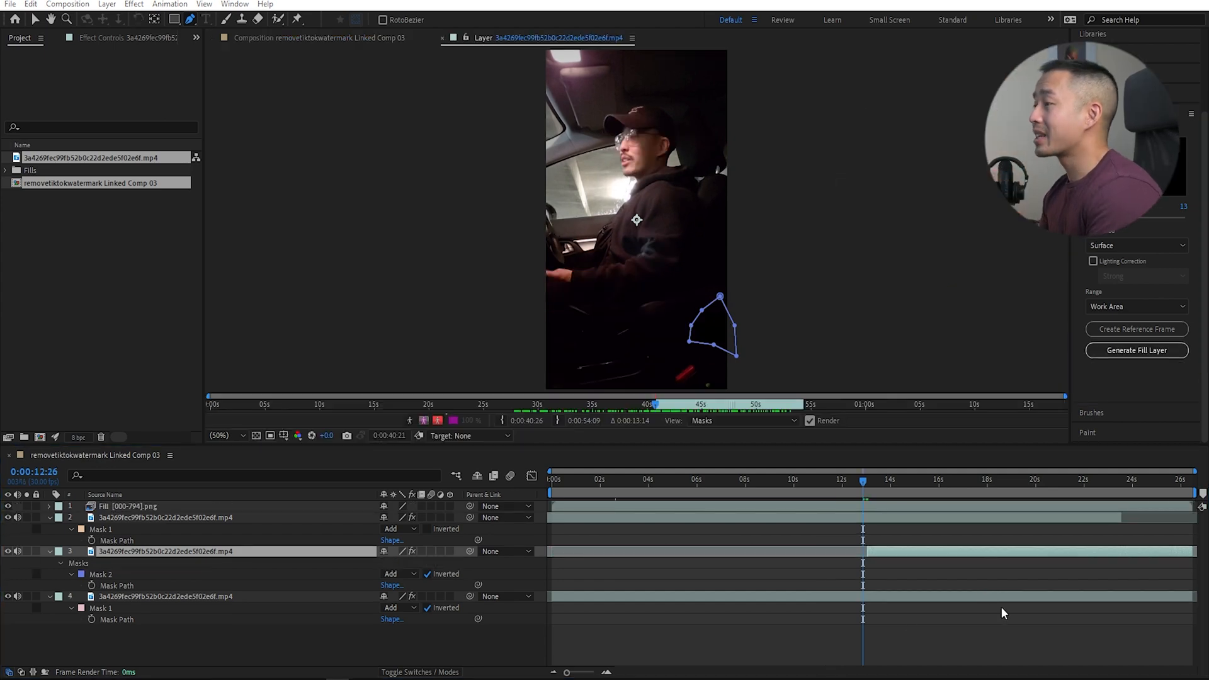
{"action": "mouse_move", "coordinate": [774, 438]}
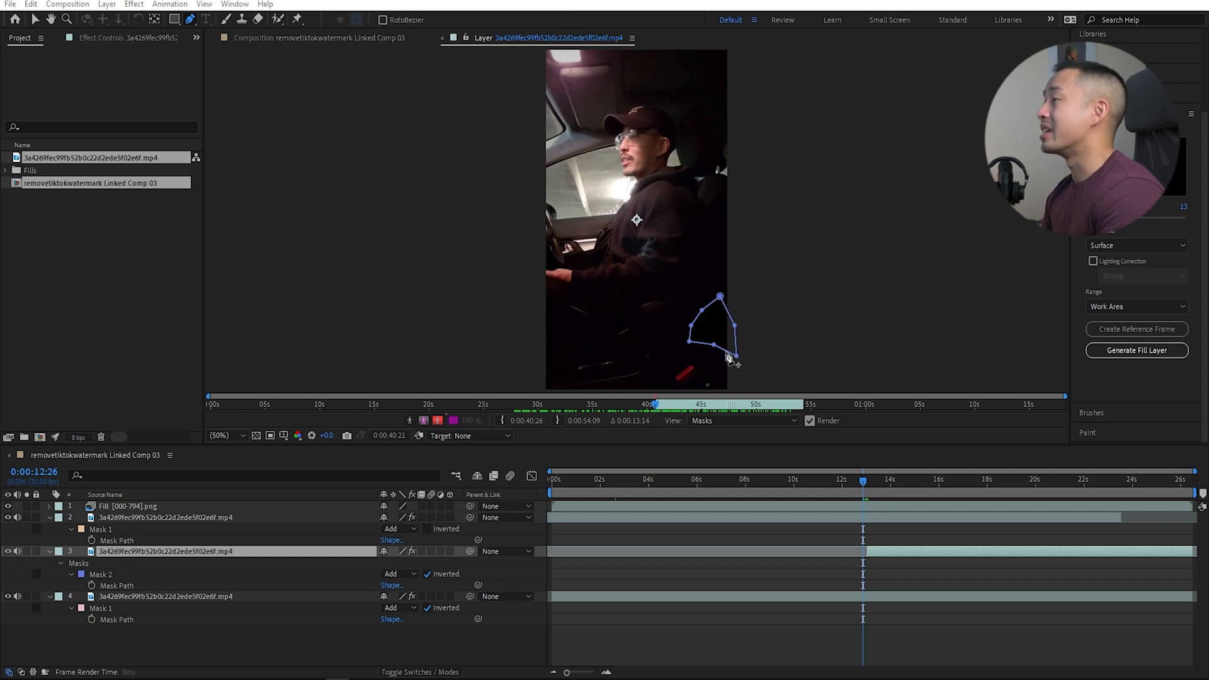
{"action": "mouse_move", "coordinate": [687, 347]}
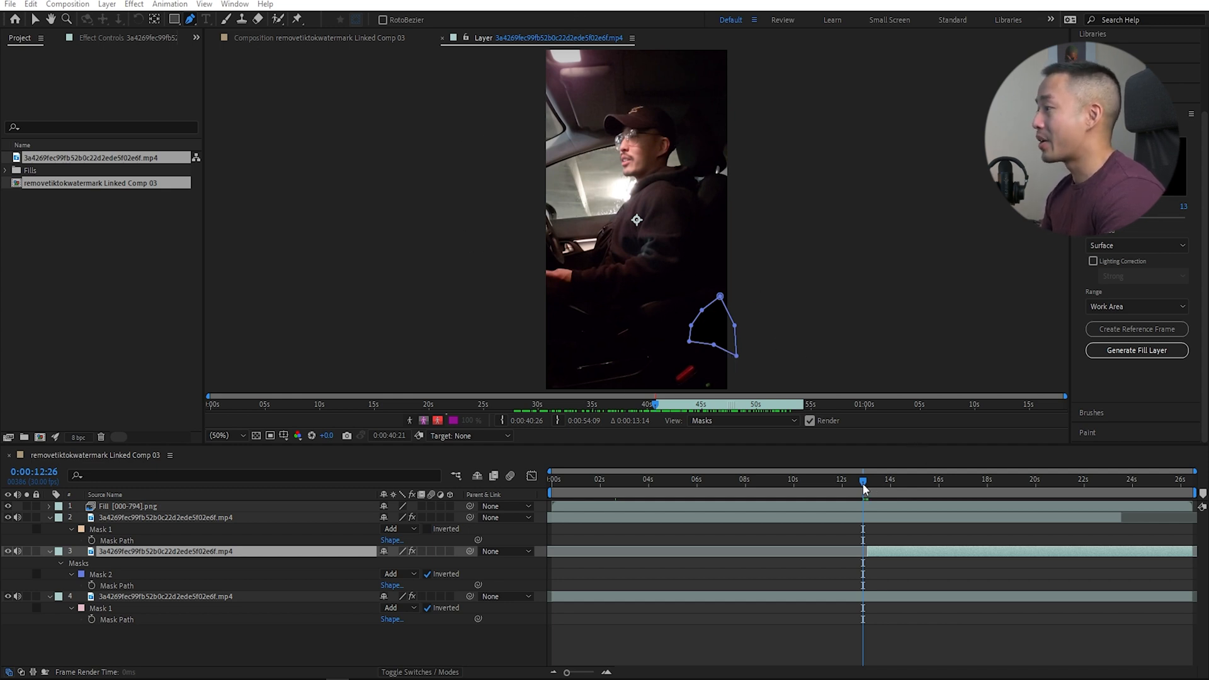
{"action": "left_click", "coordinate": [1042, 480]}
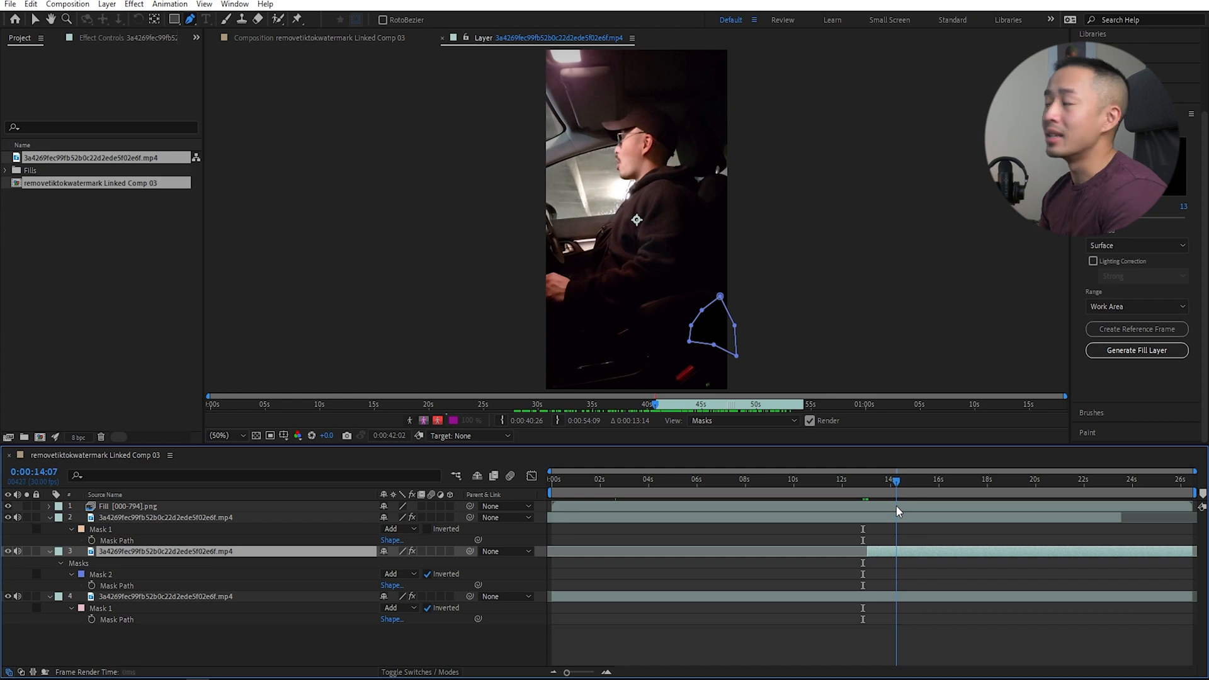
{"action": "left_click", "coordinate": [1096, 478]}
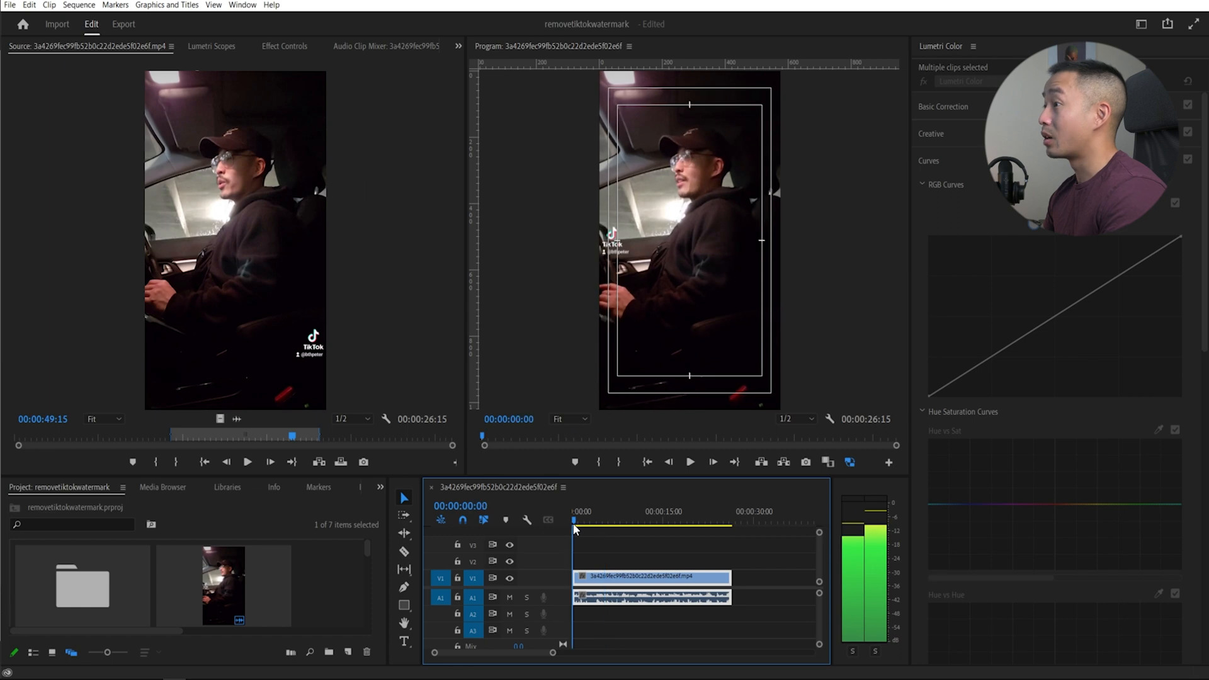
Export a PNG still where the watermark sits lower right, importing it into the project.
{"action": "left_click", "coordinate": [618, 527]}
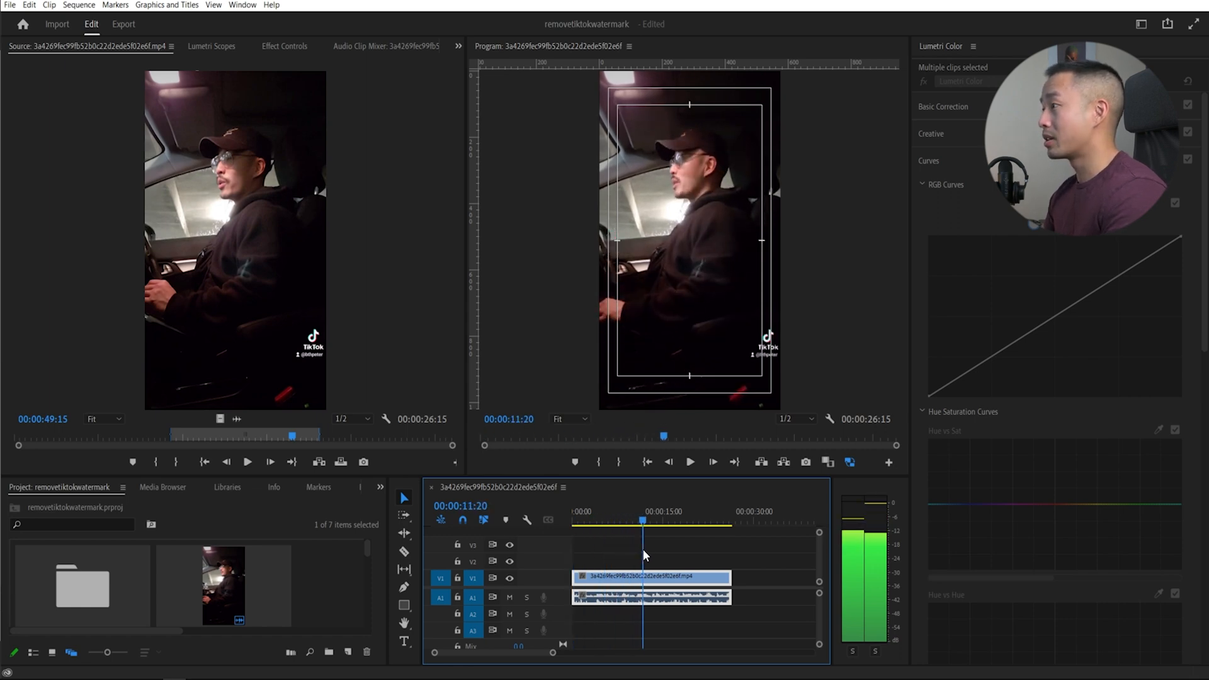
{"action": "left_click", "coordinate": [807, 462]}
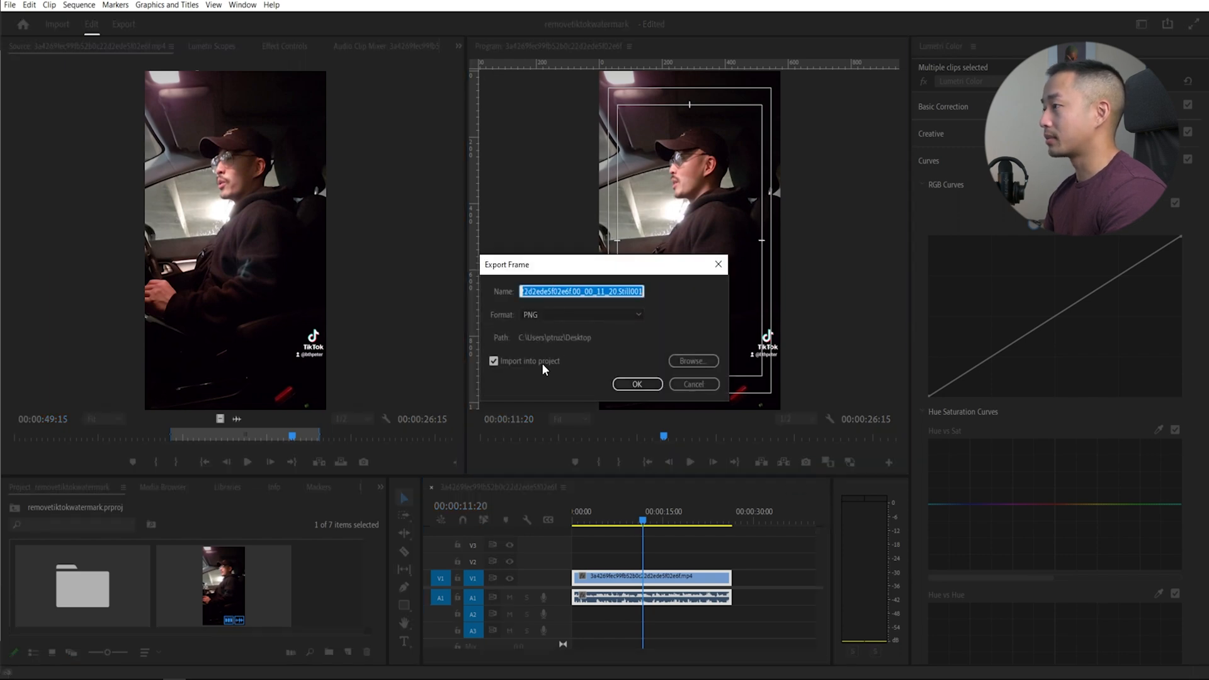
{"action": "left_click", "coordinate": [637, 384]}
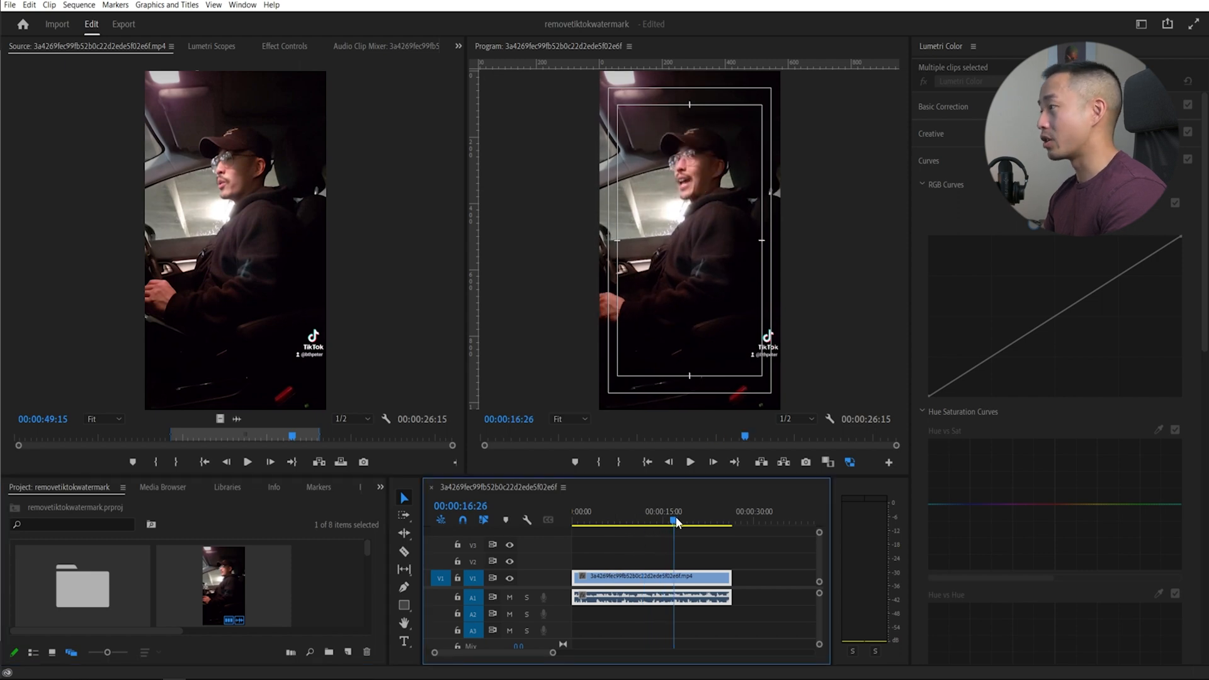
{"action": "left_click", "coordinate": [625, 523]}
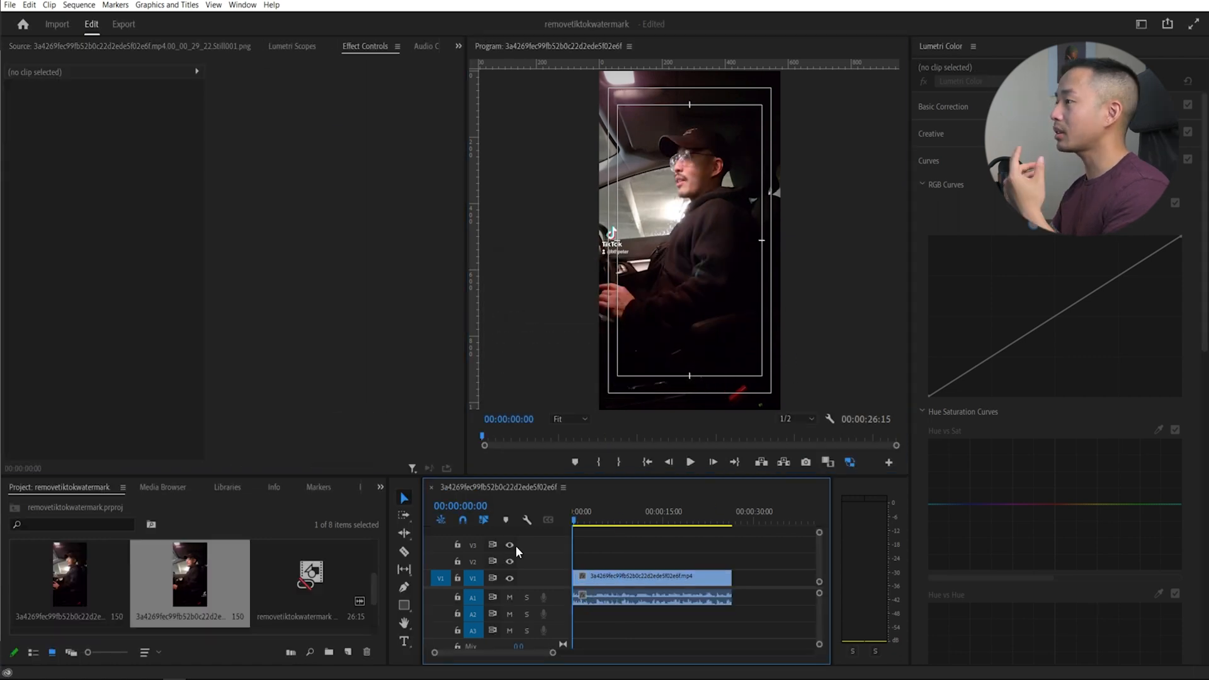
{"action": "mouse_move", "coordinate": [557, 578]}
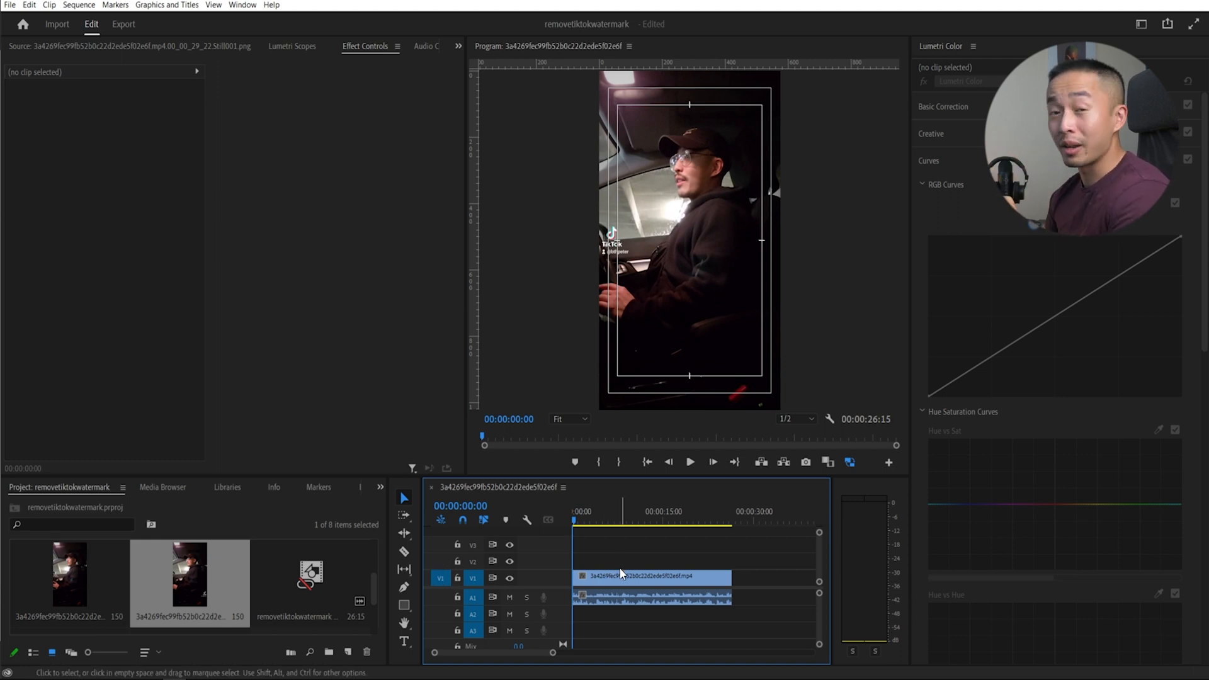
{"action": "mouse_move", "coordinate": [68, 628]}
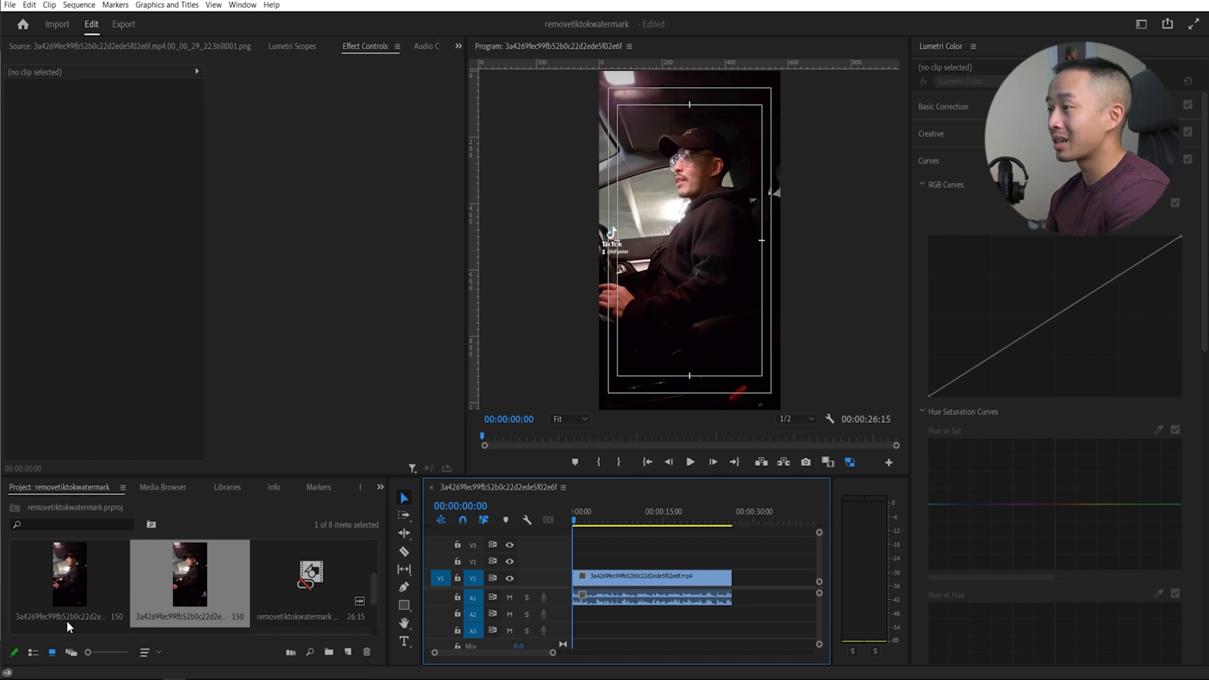
{"action": "mouse_move", "coordinate": [625, 607]}
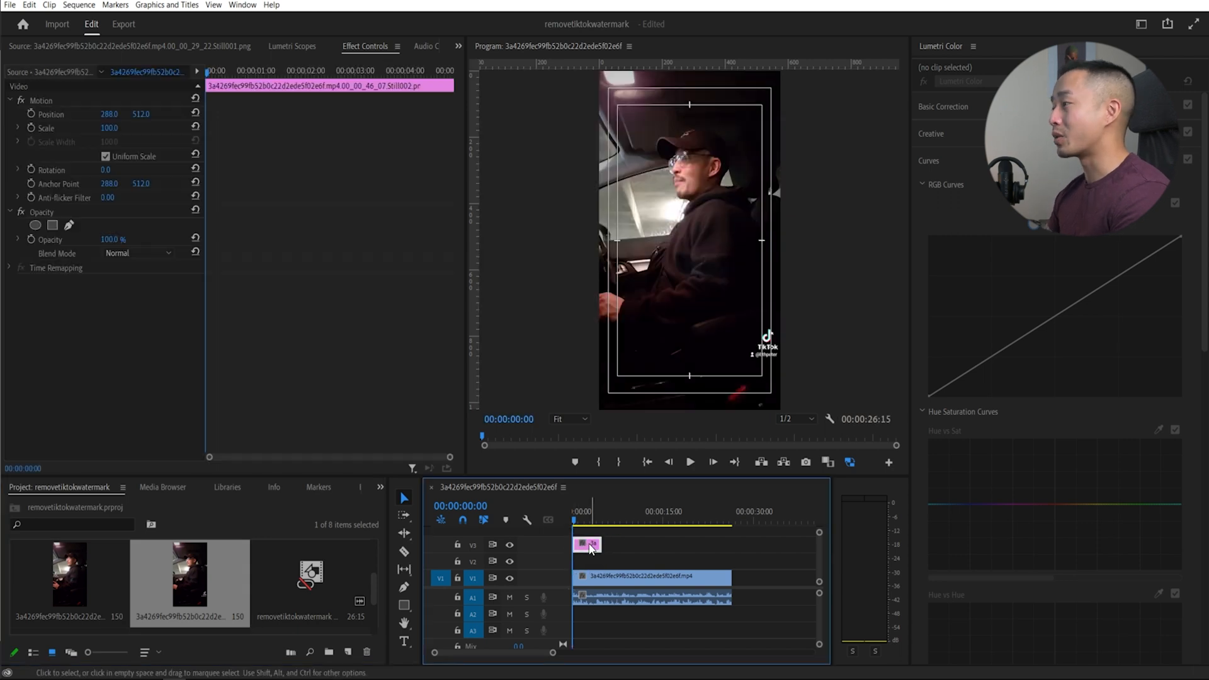
Add an elliptical opacity mask to the V2 still over the left-side watermark.
{"action": "left_click", "coordinate": [652, 576]}
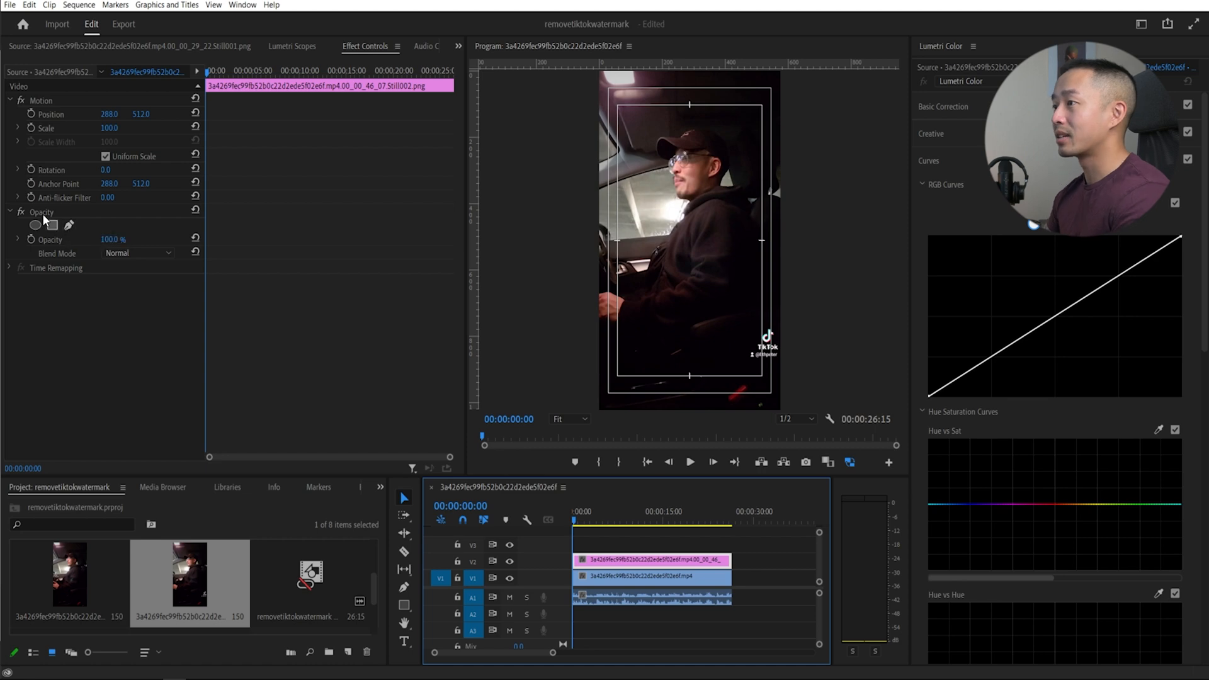
{"action": "left_click", "coordinate": [52, 224]}
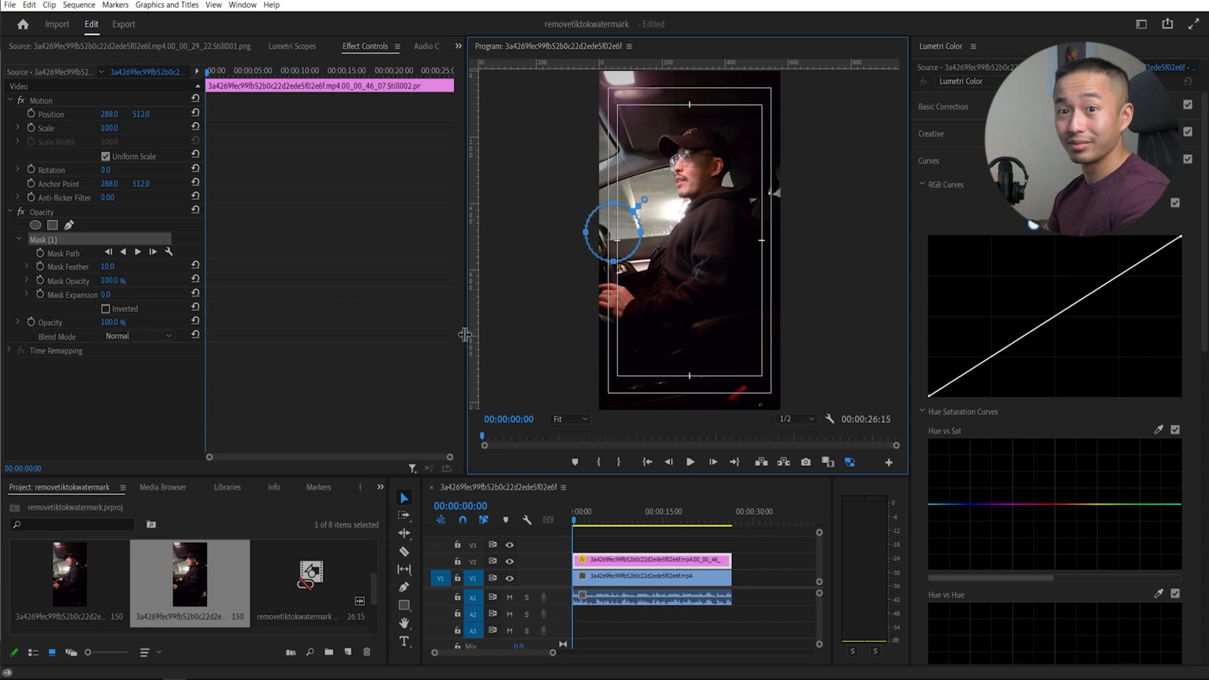
{"action": "left_click", "coordinate": [679, 521]}
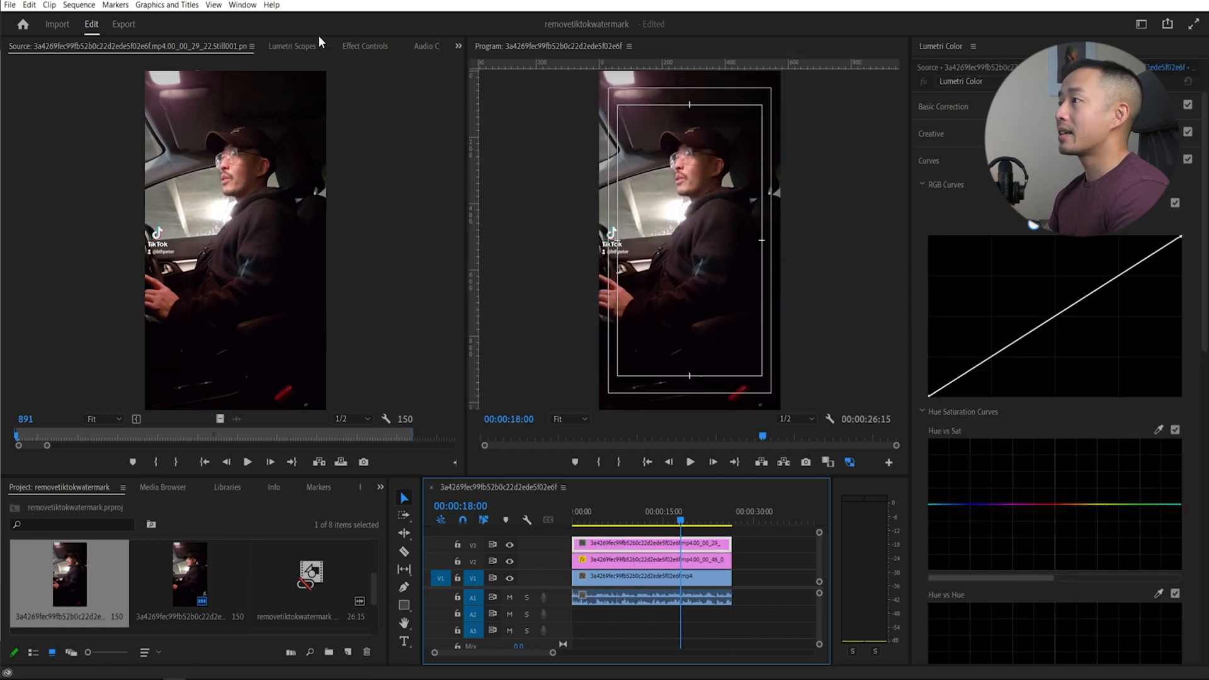
Add an elliptical opacity mask to the top V3 still in Effect Controls.
{"action": "left_click", "coordinate": [365, 46]}
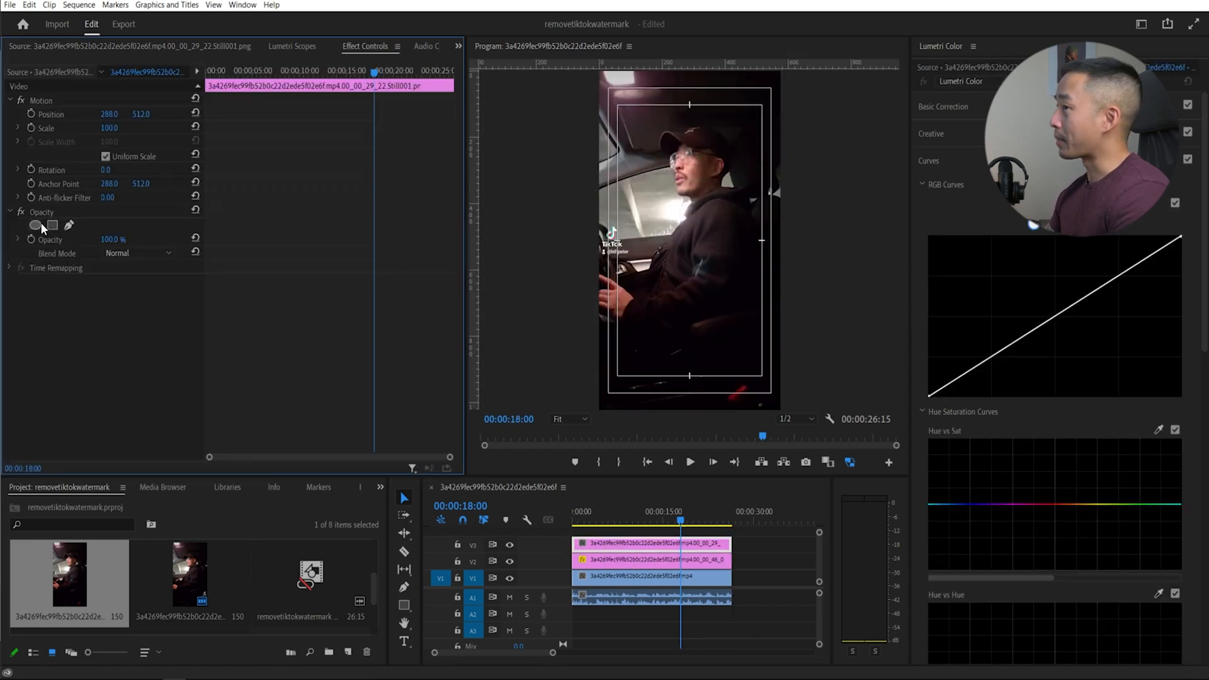
{"action": "left_click", "coordinate": [52, 225]}
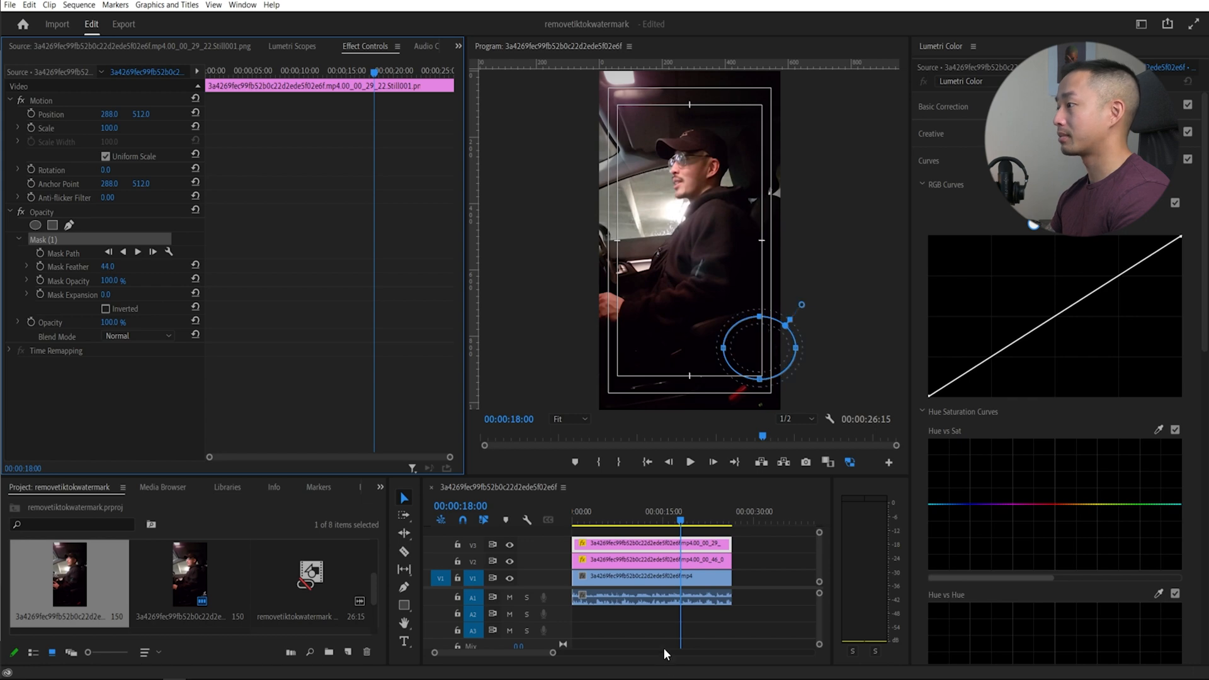
{"action": "mouse_move", "coordinate": [763, 561]}
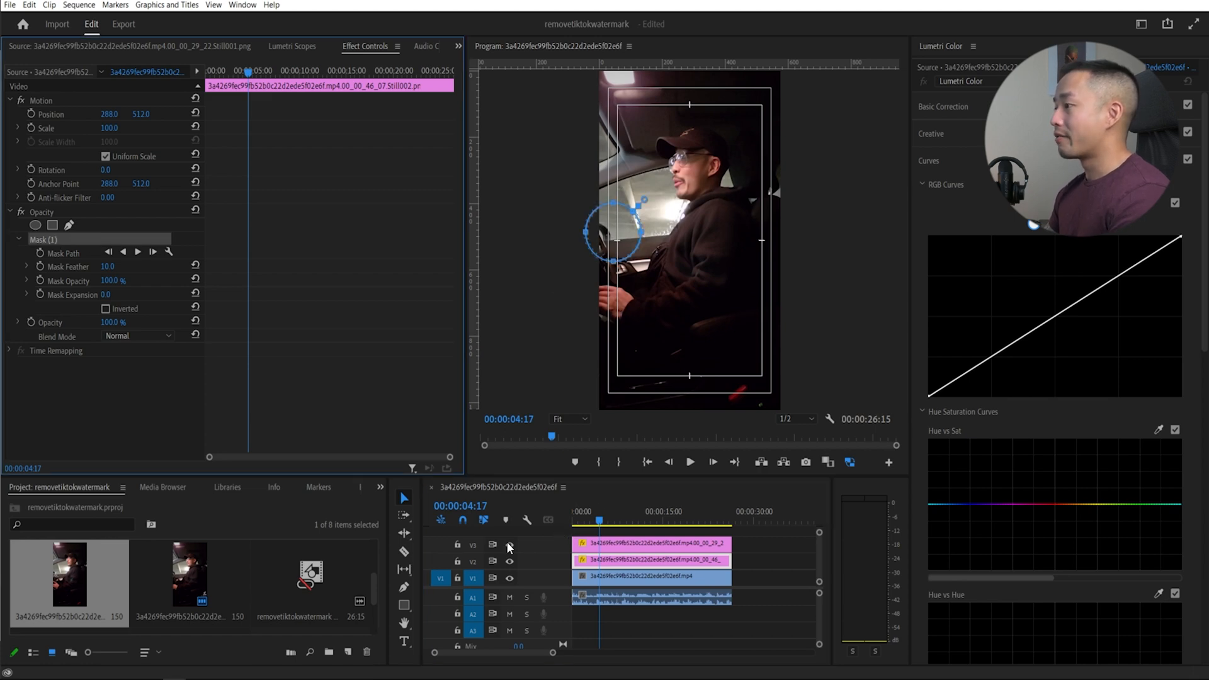
Hide the V3 and V2 still-frame tracks to show the original watermark near the start.
{"action": "left_click", "coordinate": [509, 546]}
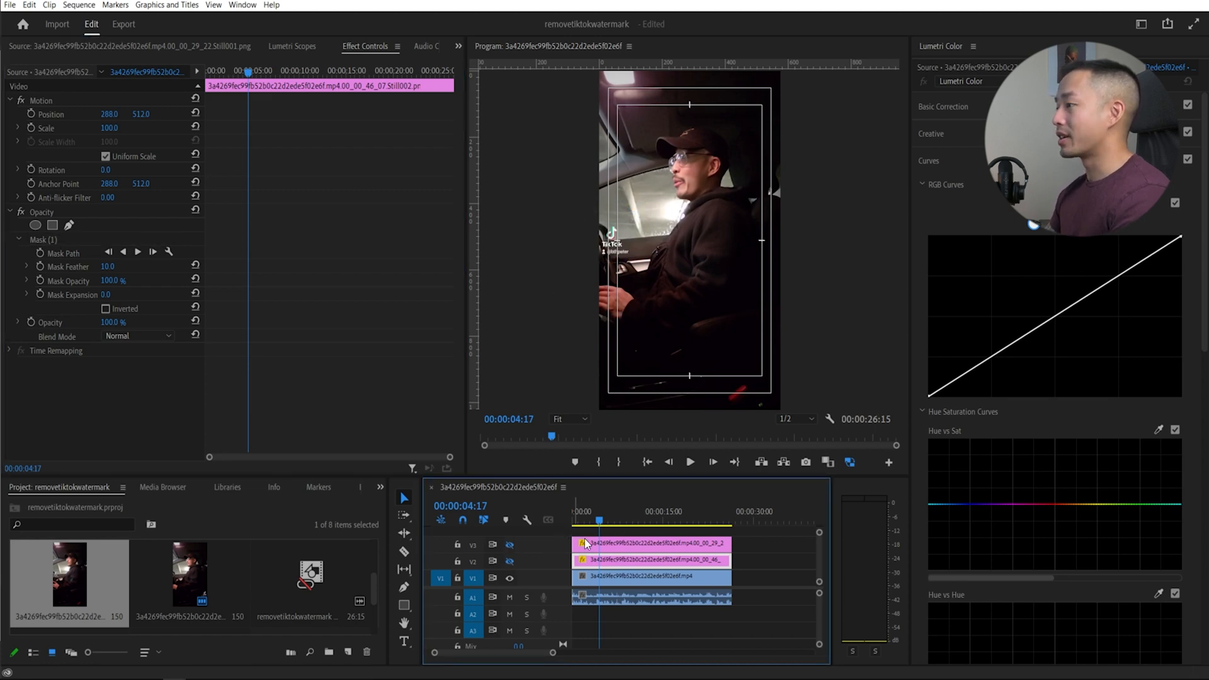
{"action": "left_click", "coordinate": [582, 512]}
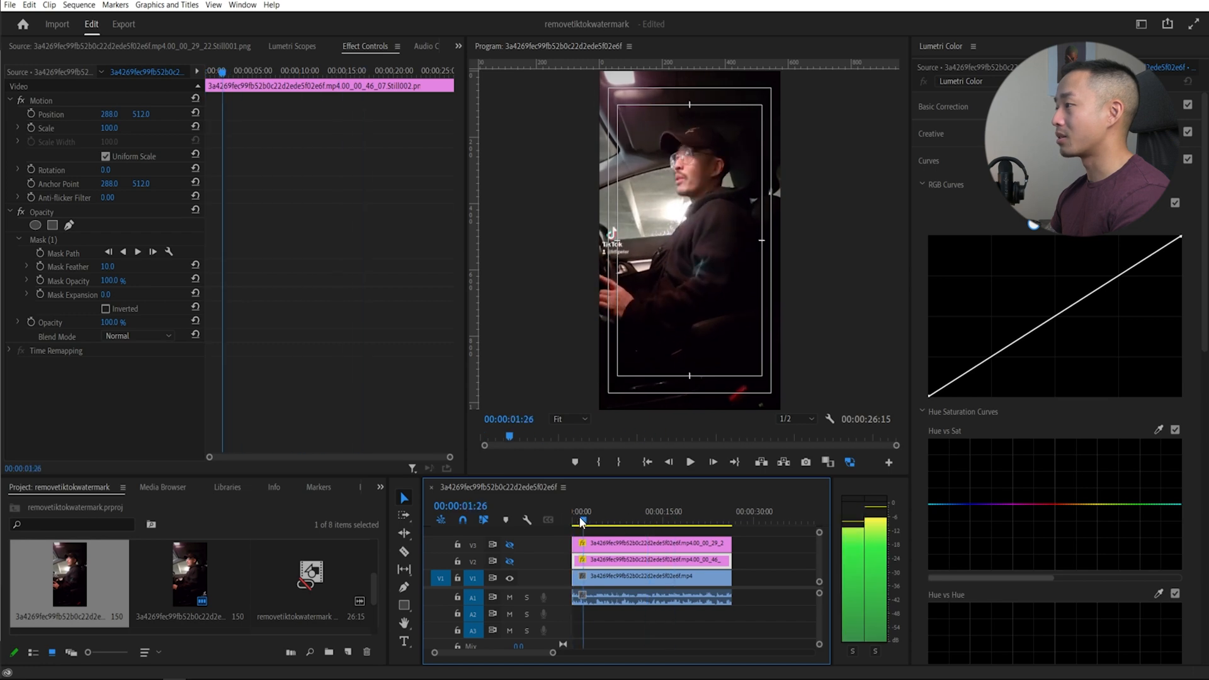
{"action": "left_click", "coordinate": [628, 512]}
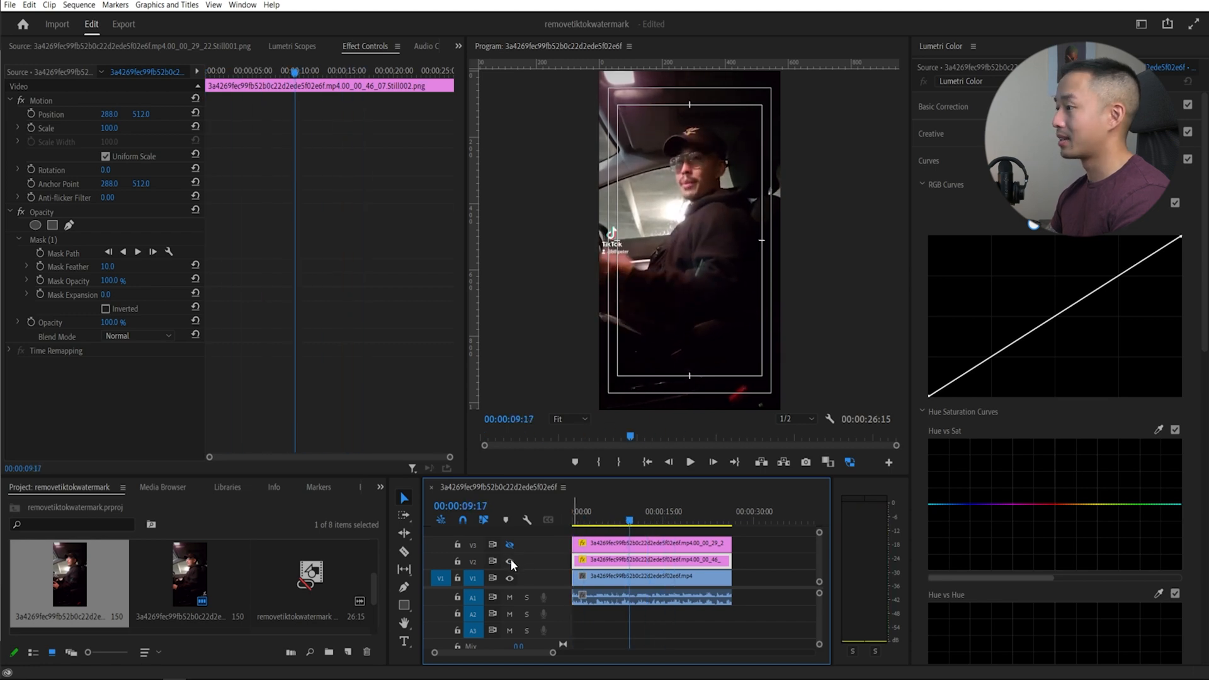